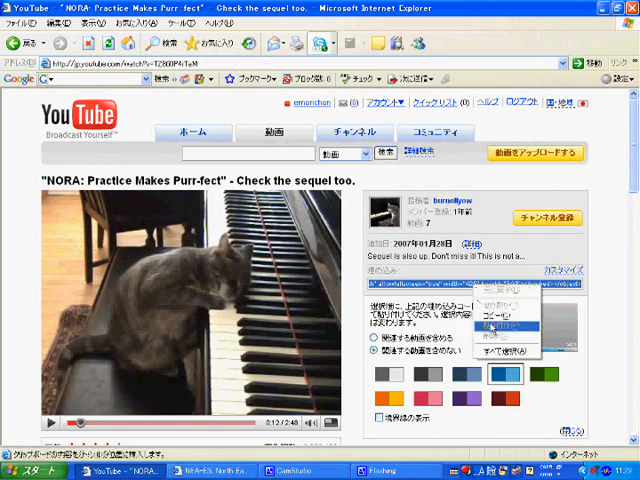
Copy the NORA video's embed code and return to the new discussion form.
left_click(500, 312)
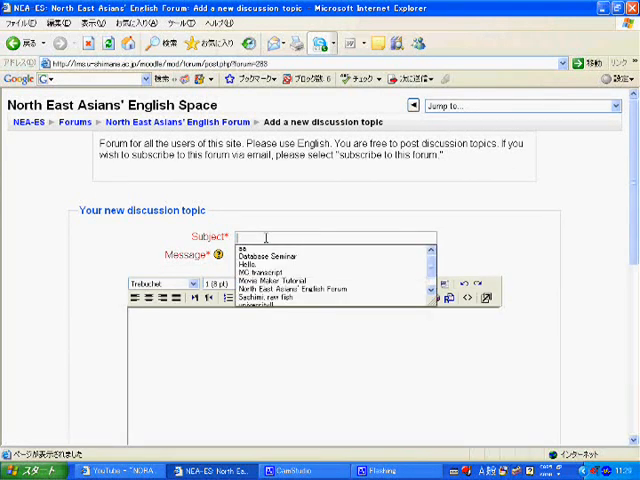
Enter subject 'Nora' and message 'Watch this video.', shown as HTML source.
type("Nara")
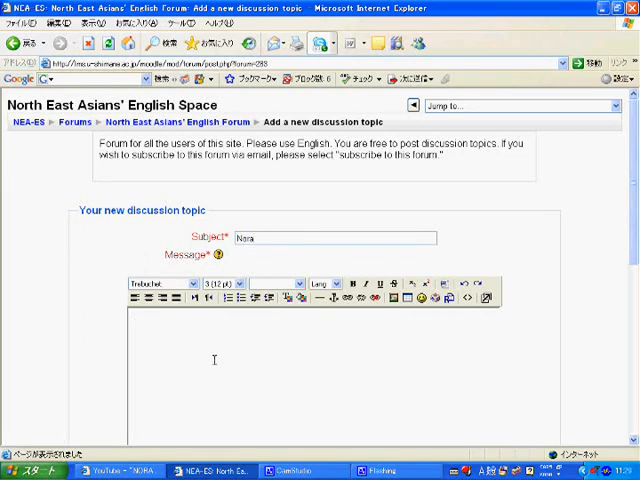
type("Watch")
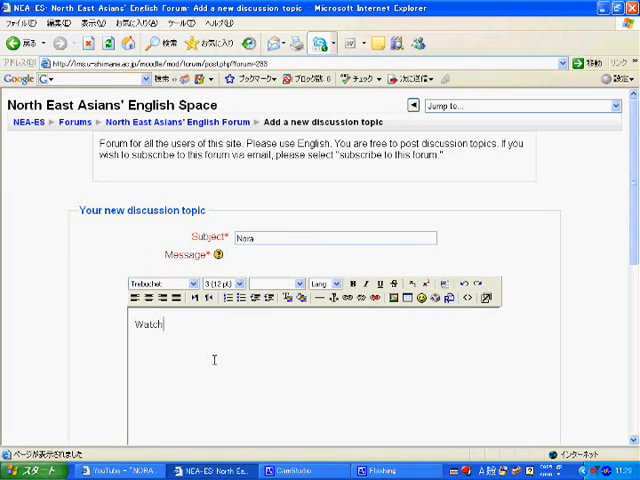
type("this video.")
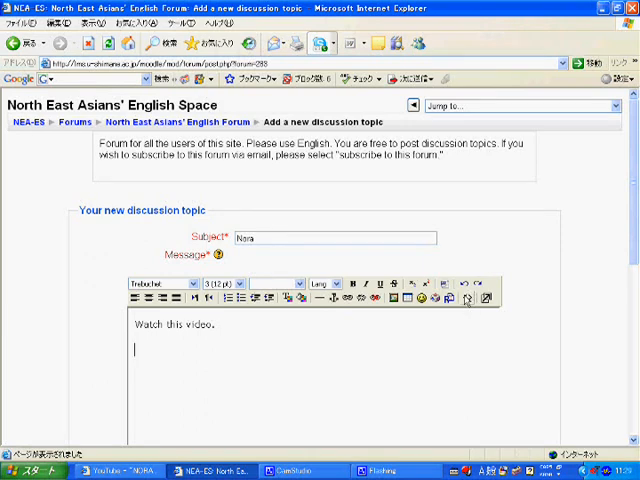
left_click(472, 300)
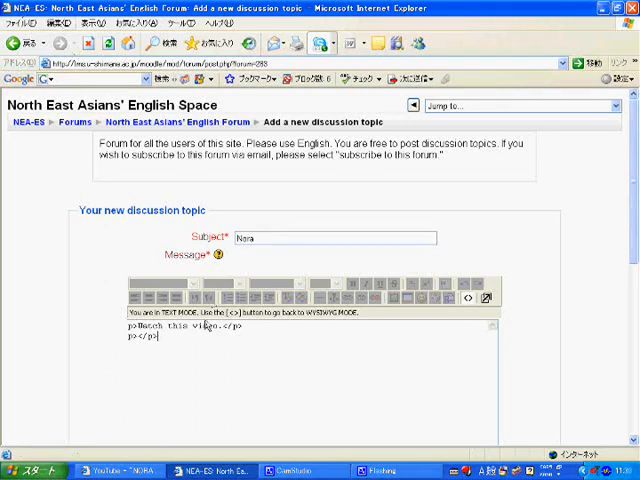
Paste the YouTube embed code into the message's HTML source.
right_click(204, 348)
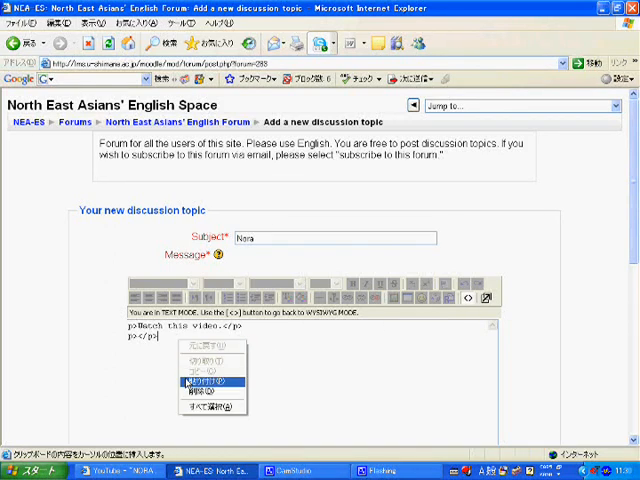
left_click(200, 382)
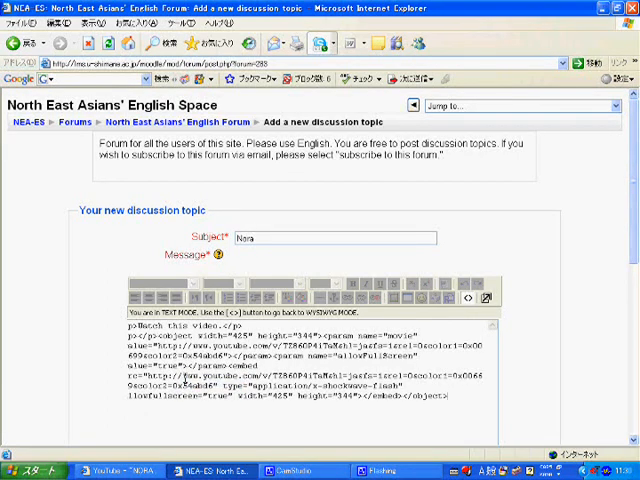
scroll("down", 3)
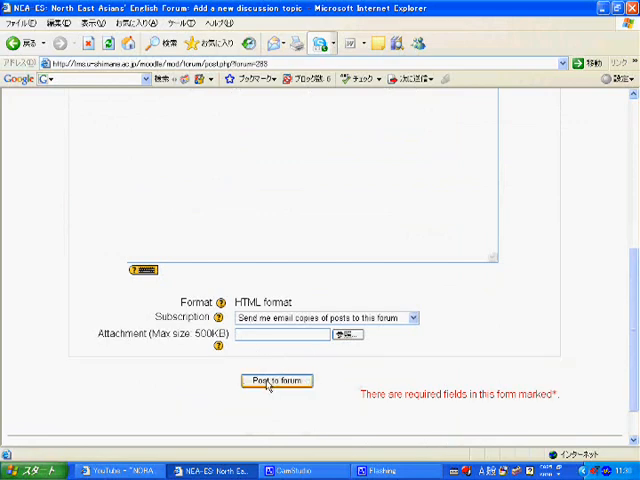
Post the Nora discussion to the forum and view the posted discussion.
left_click(276, 380)
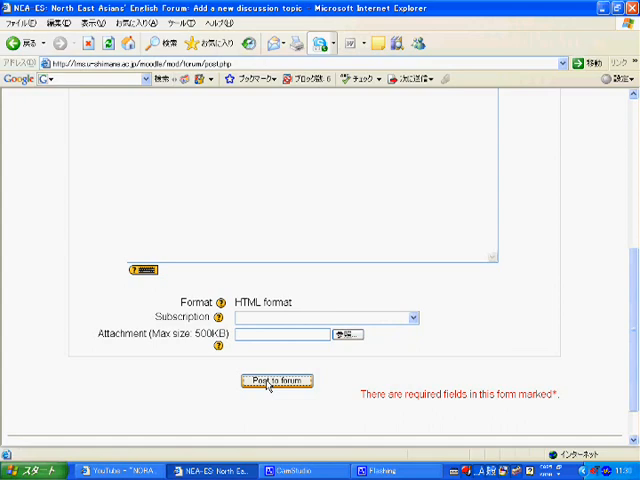
left_click(276, 380)
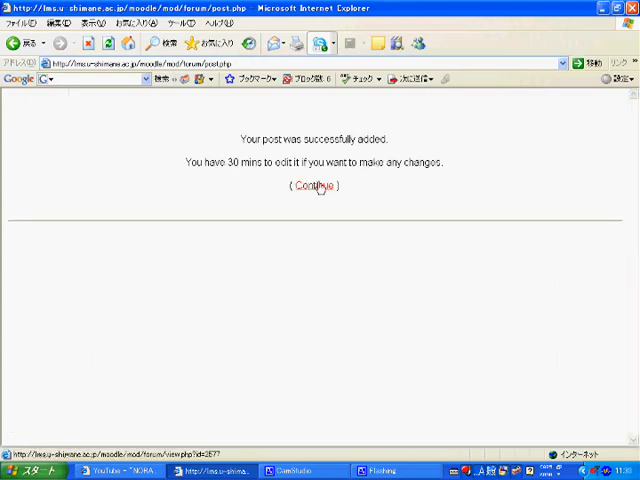
left_click(312, 186)
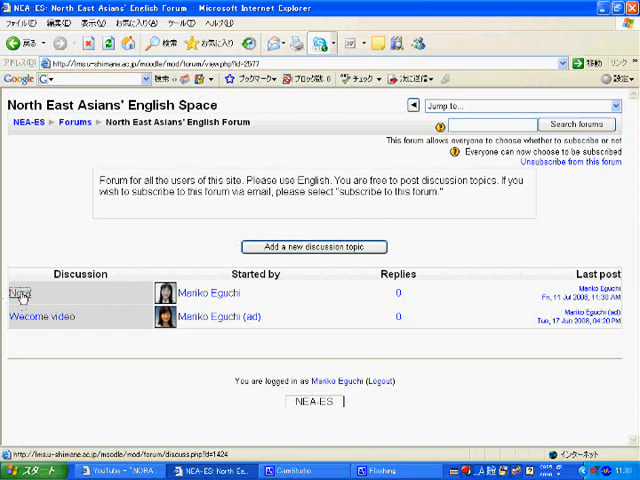
left_click(20, 292)
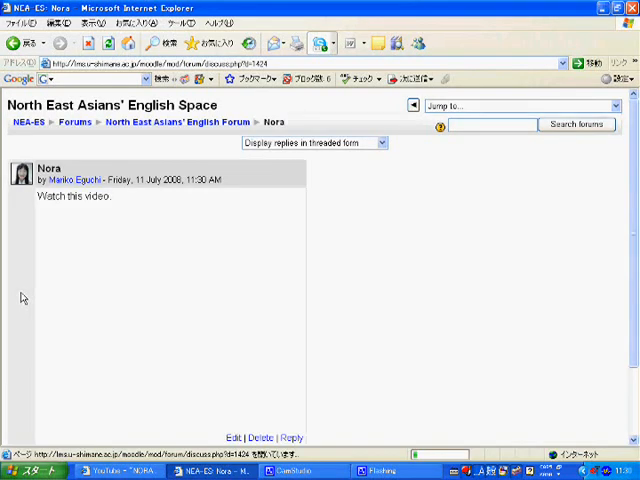